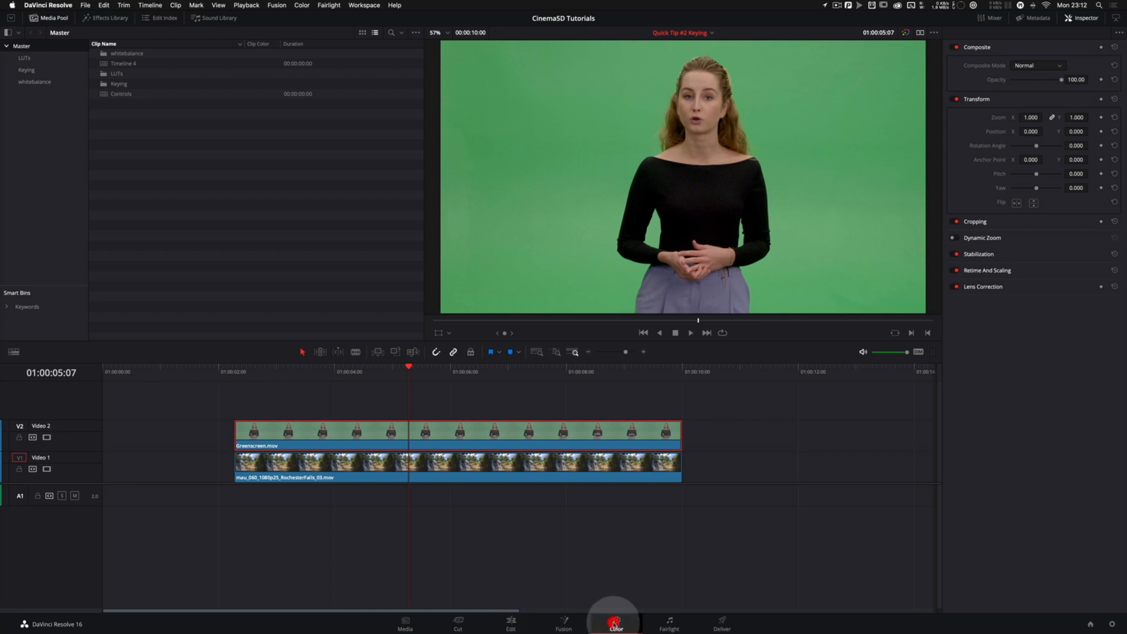
# Switch to the Color page and bring up the options menu for the clip's node 01
pyautogui.click(614, 623)
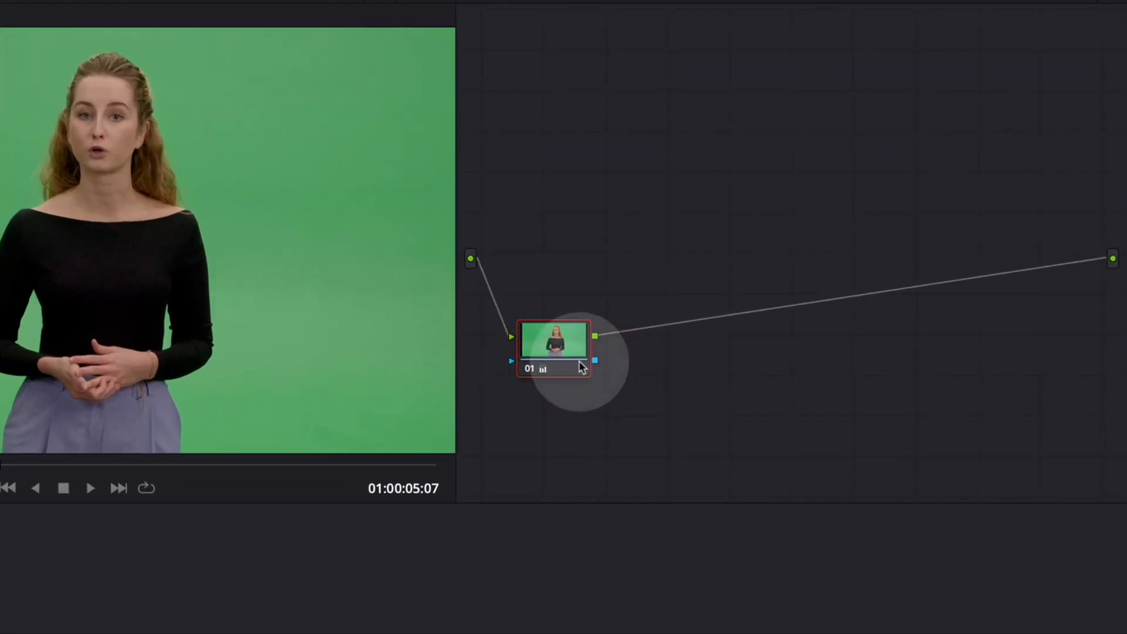
pyautogui.rightClick(552, 342)
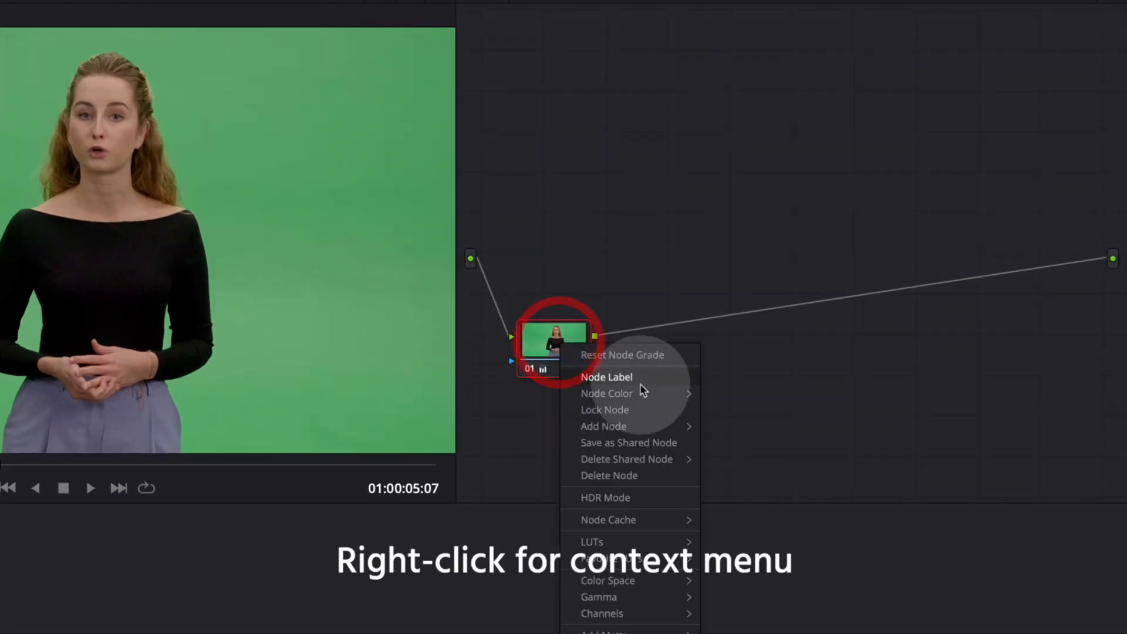
pyautogui.moveTo(604, 424)
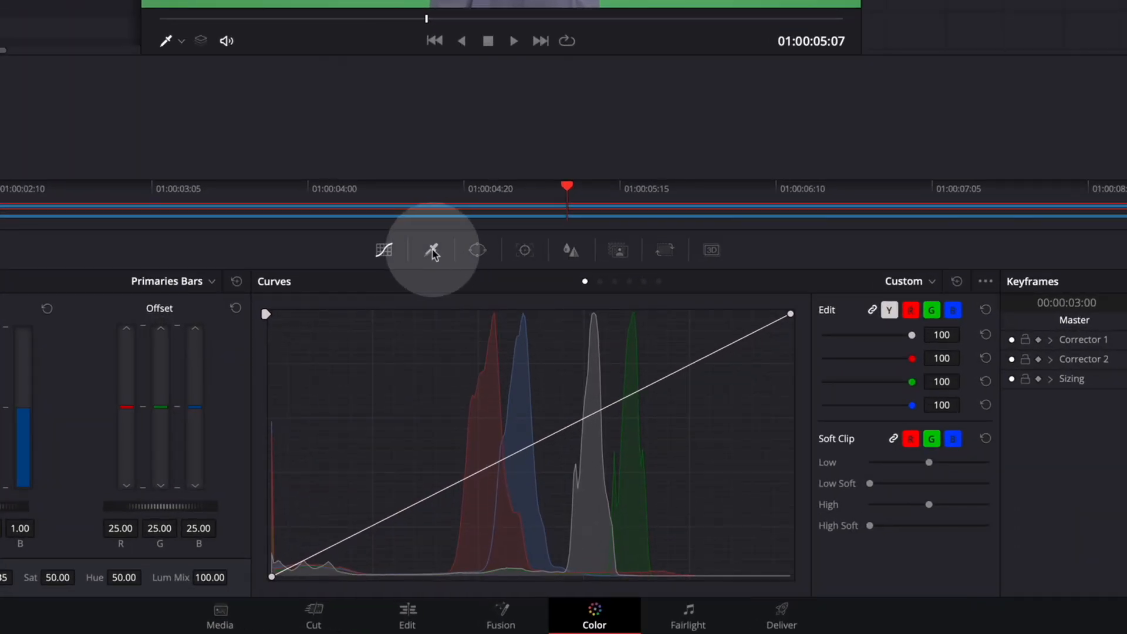
# Show the Qualifier palette and switch its mode to 3D
pyautogui.click(431, 250)
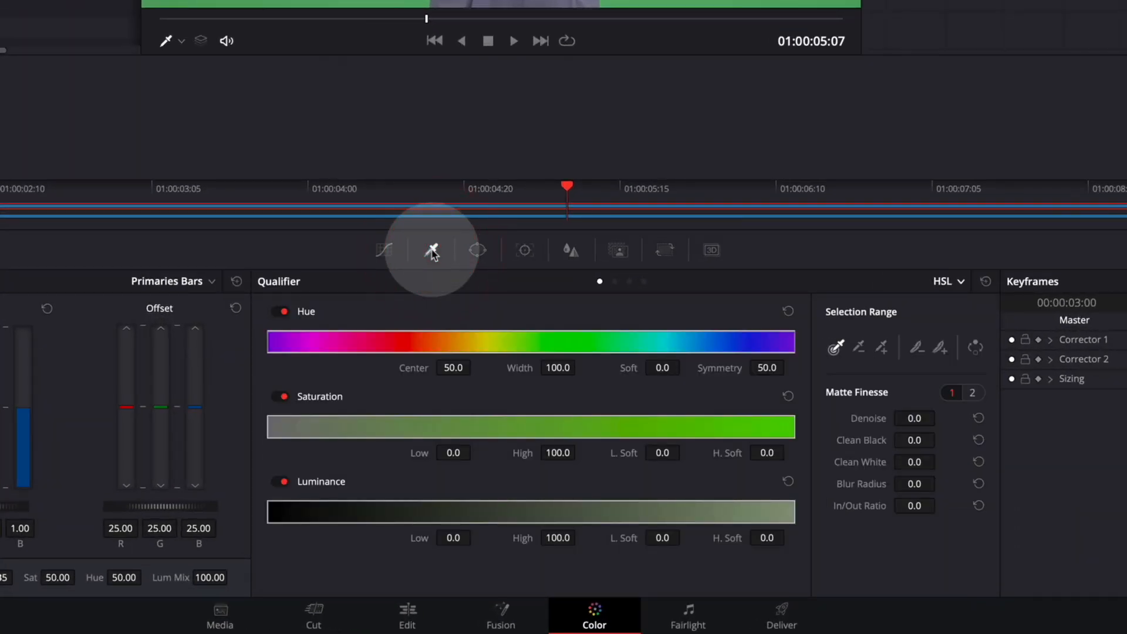
pyautogui.click(948, 281)
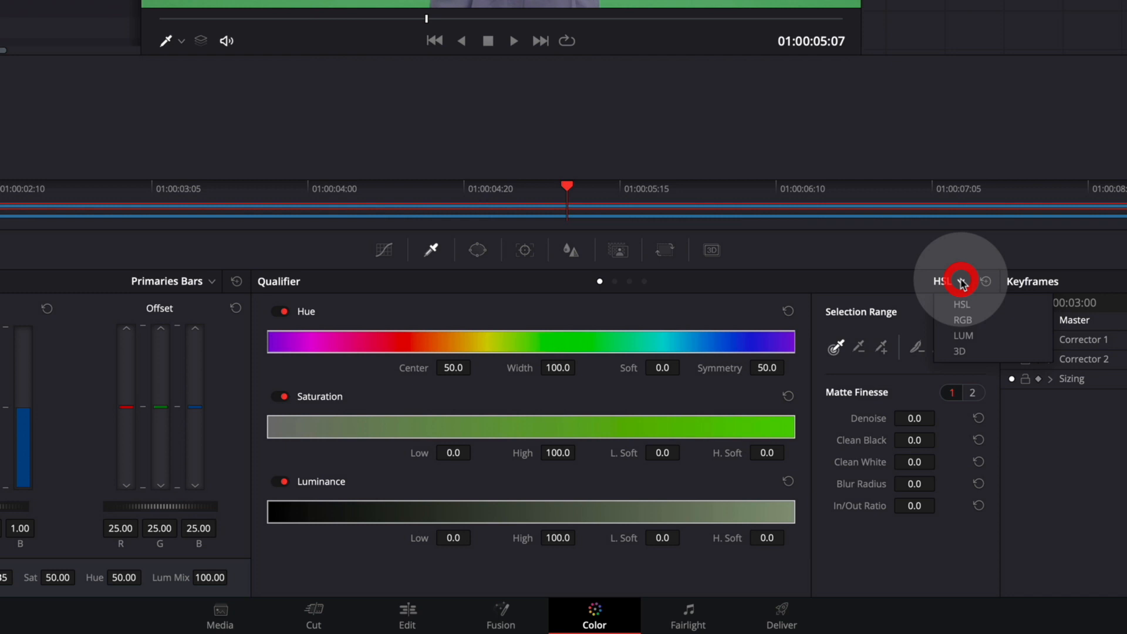
pyautogui.click(960, 351)
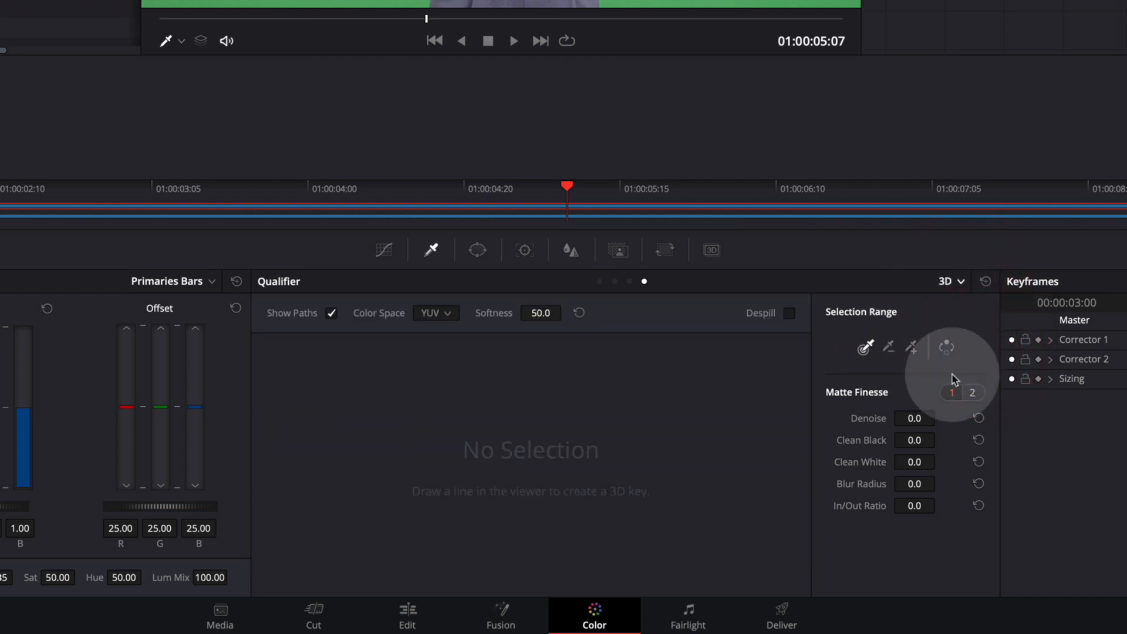
pyautogui.moveTo(869, 360)
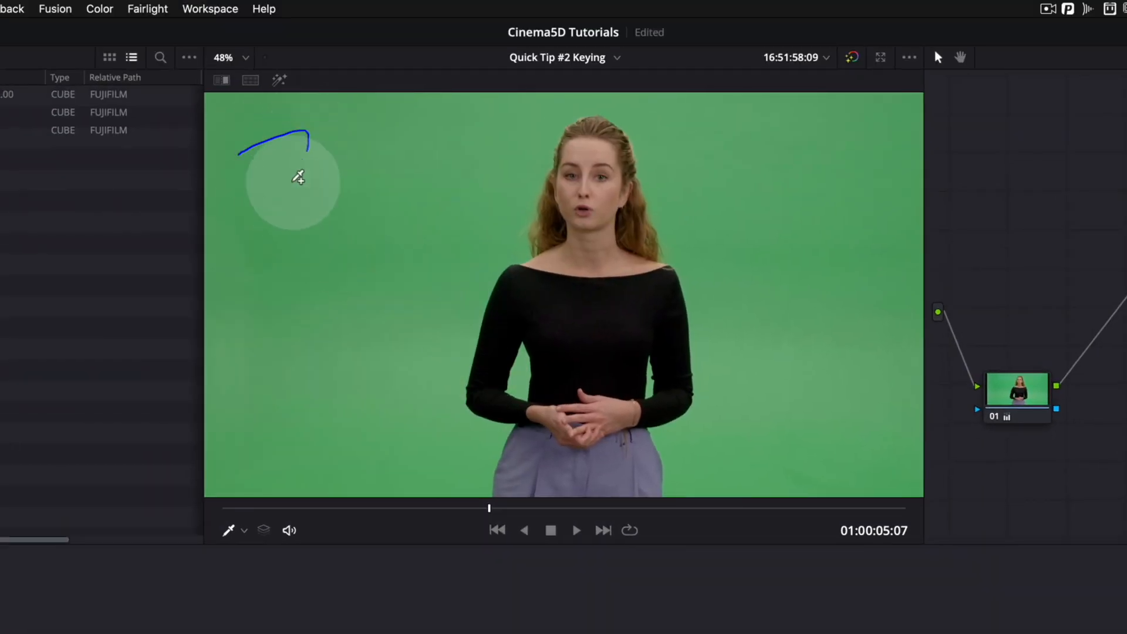
# Sample the green backdrop with a stroke across the viewer to build the 3D key
pyautogui.moveTo(298, 177); pyautogui.dragTo(417, 440)
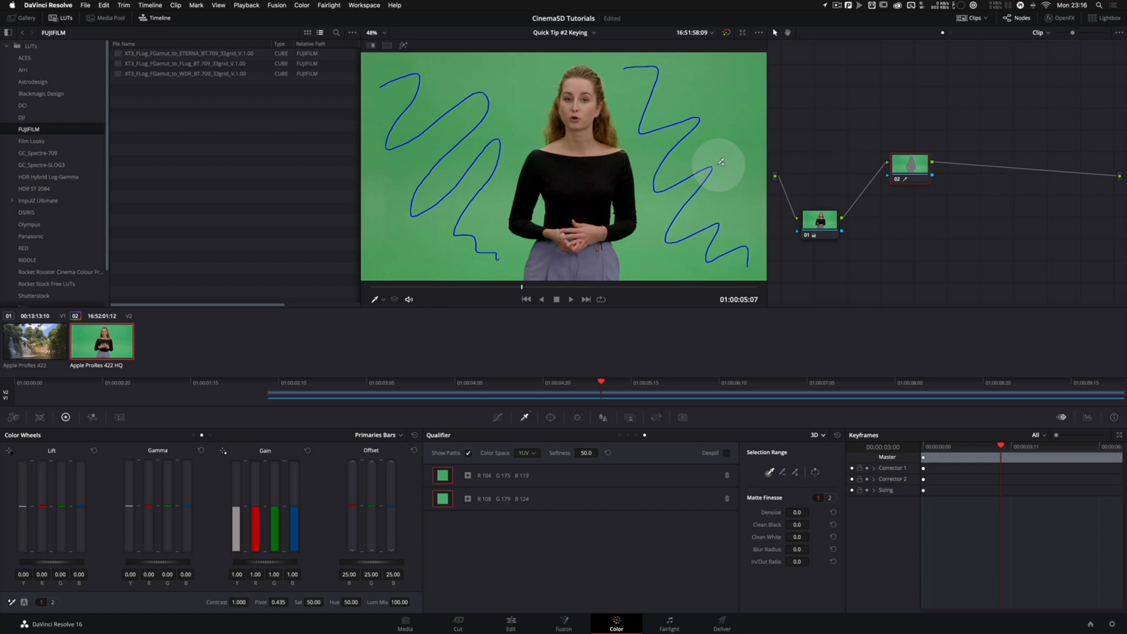
pyautogui.moveTo(855, 34)
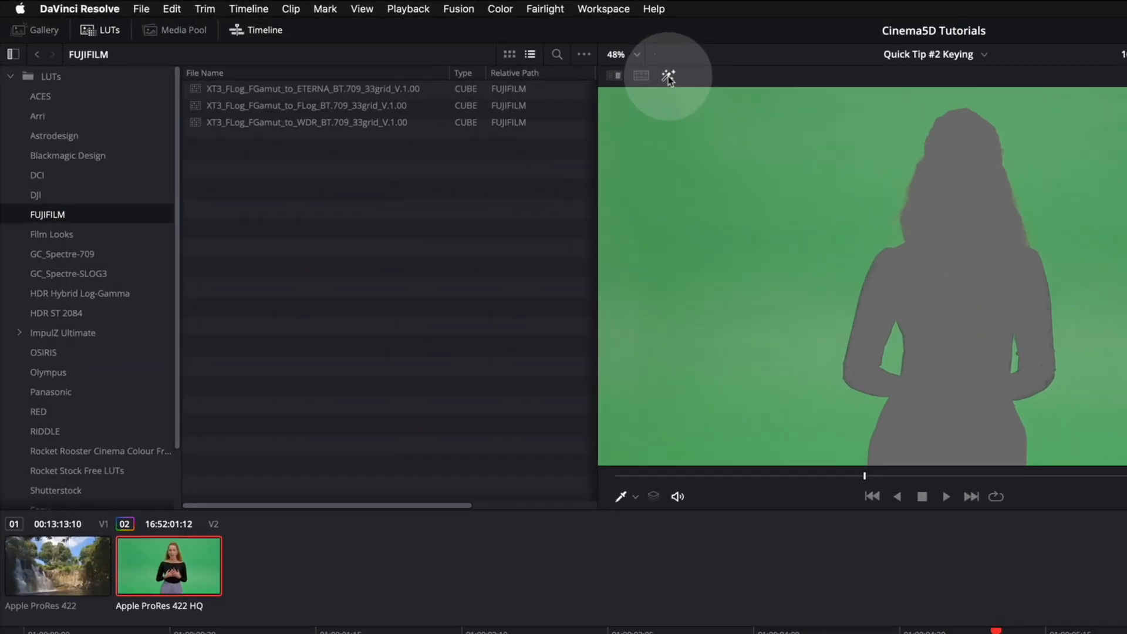
# In User > Color preferences, enable 'Mattes display high contrast black and white' and save
pyautogui.click(79, 8)
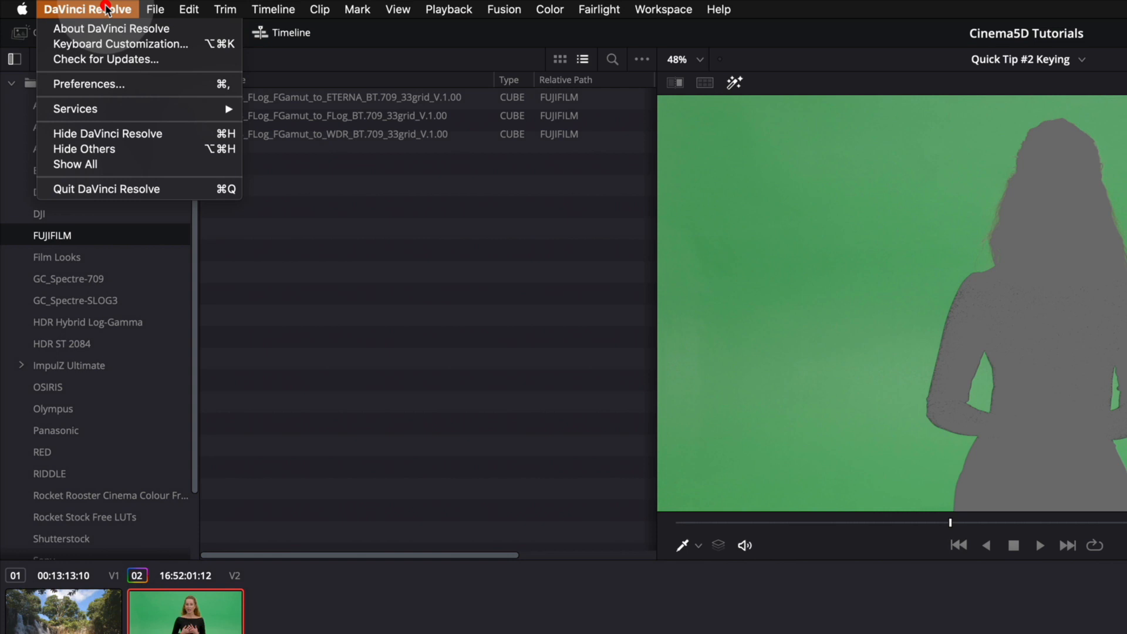
pyautogui.click(88, 85)
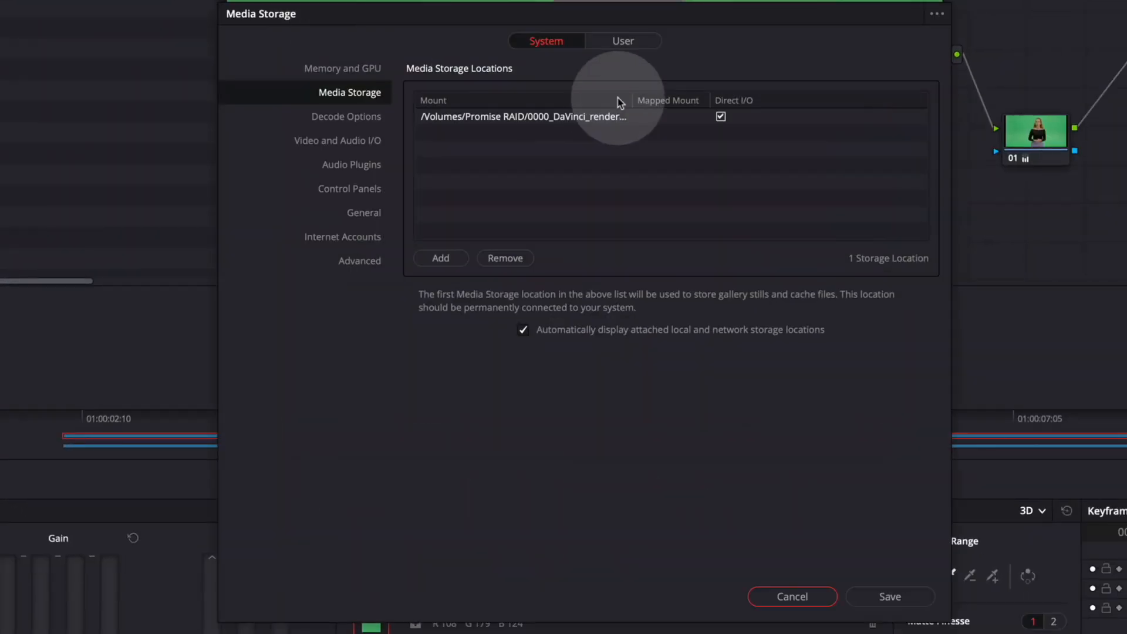
pyautogui.click(622, 40)
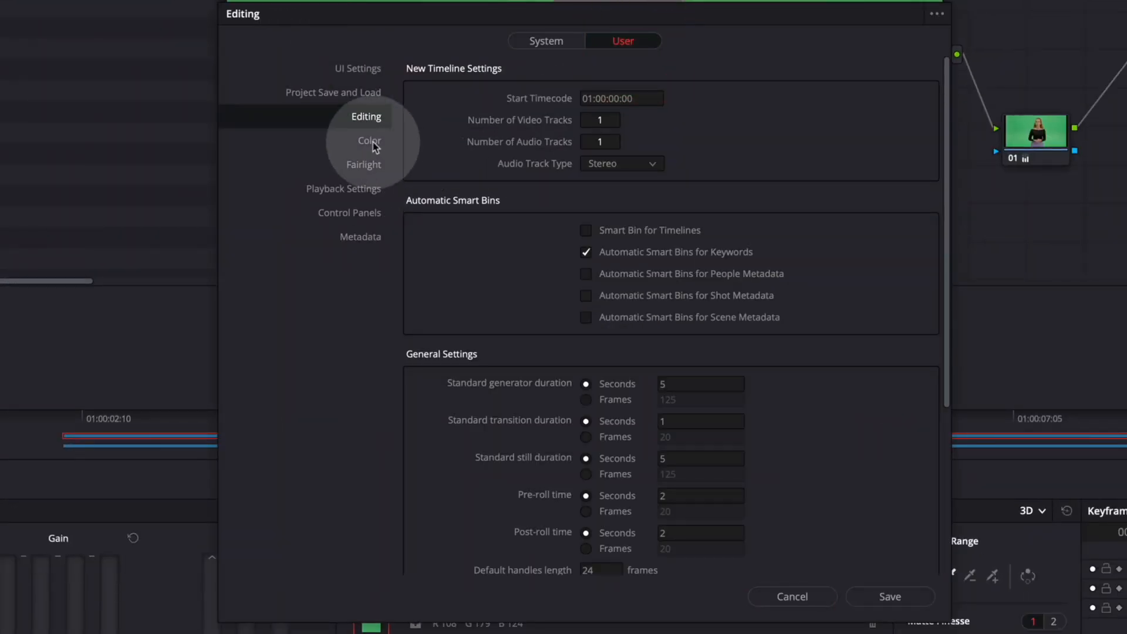
pyautogui.click(370, 139)
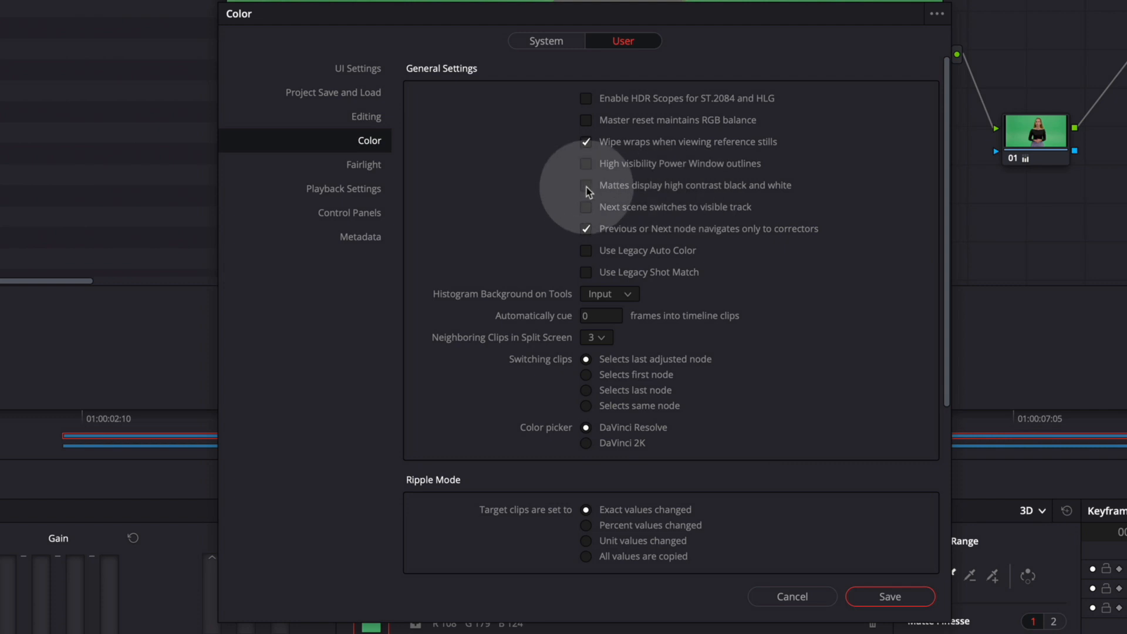
pyautogui.click(584, 185)
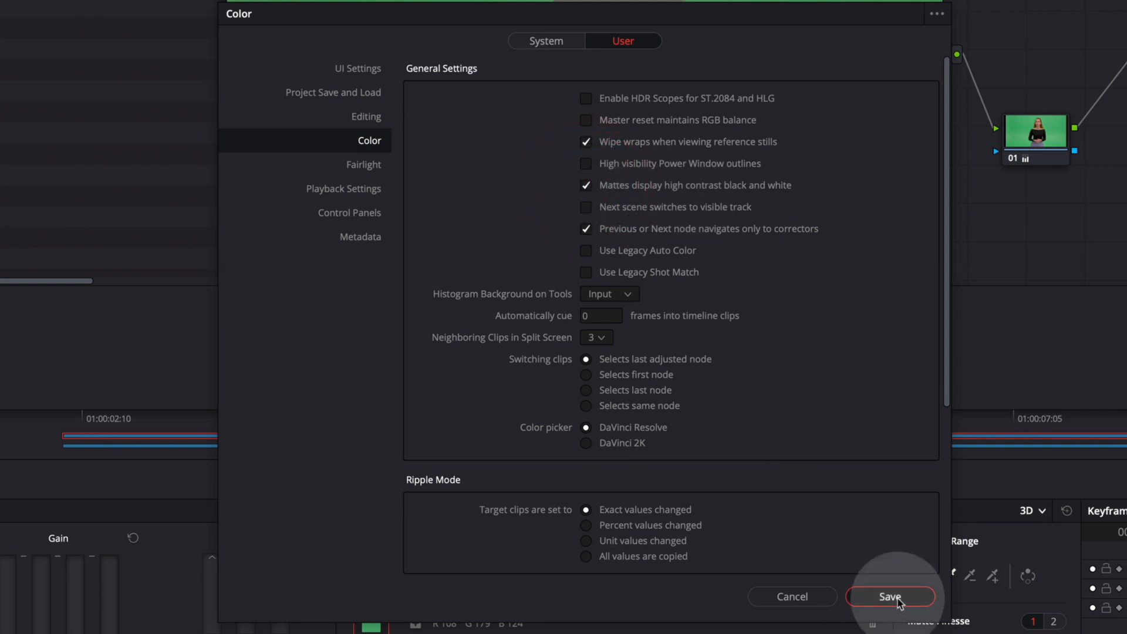
pyautogui.click(889, 597)
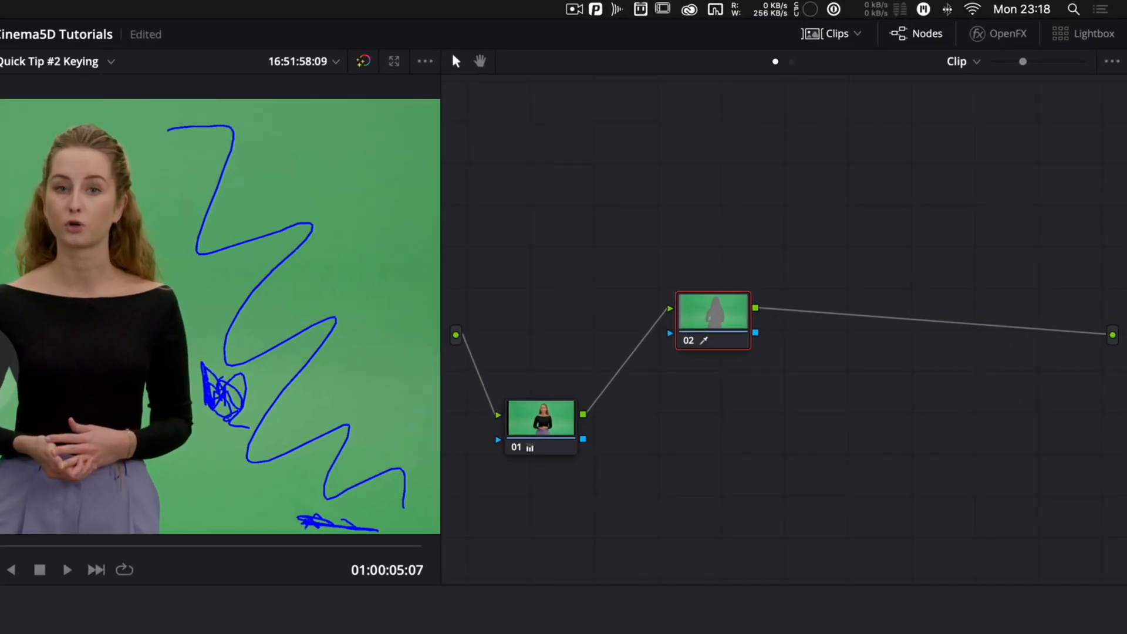
# Add an alpha output to the node graph and connect node 02's matte output to it
pyautogui.rightClick(981, 402)
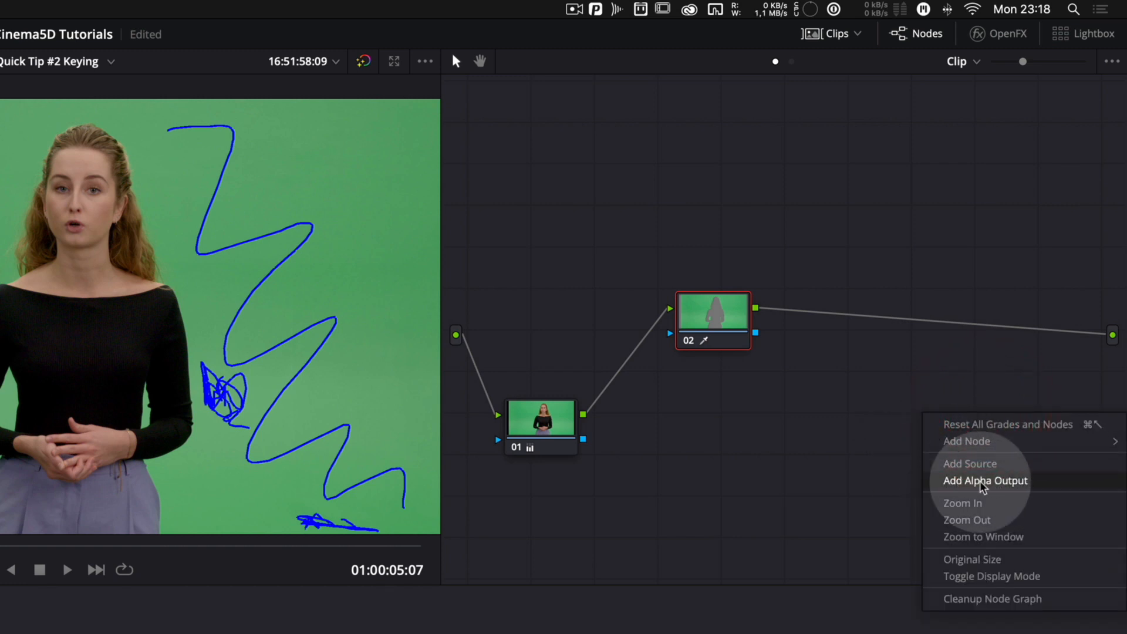
pyautogui.click(984, 480)
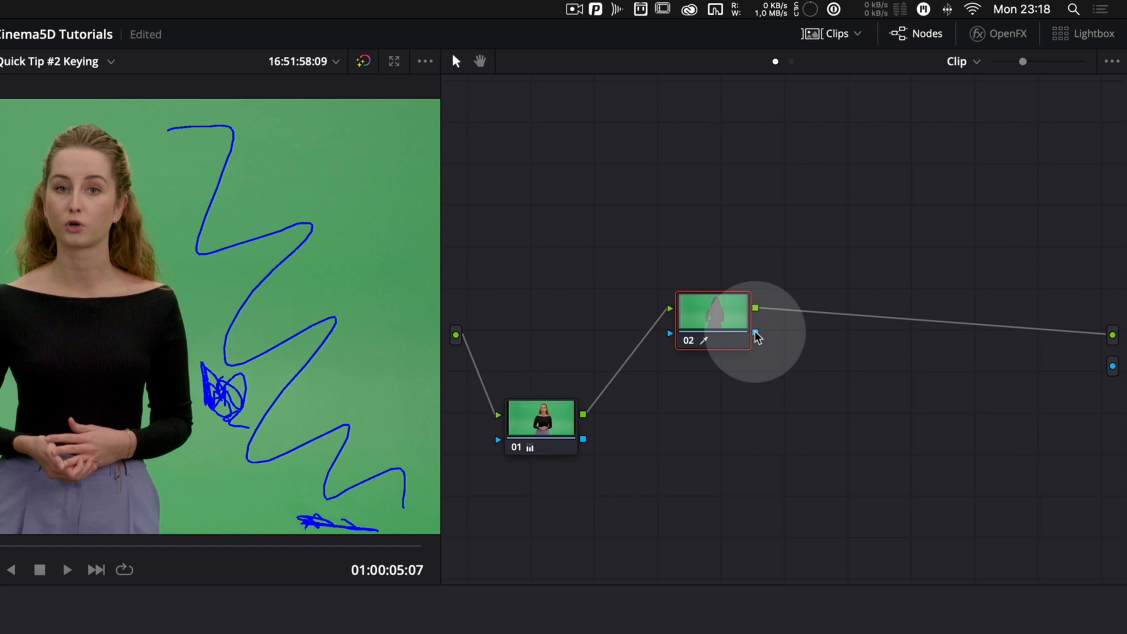
pyautogui.moveTo(758, 334); pyautogui.dragTo(812, 394)
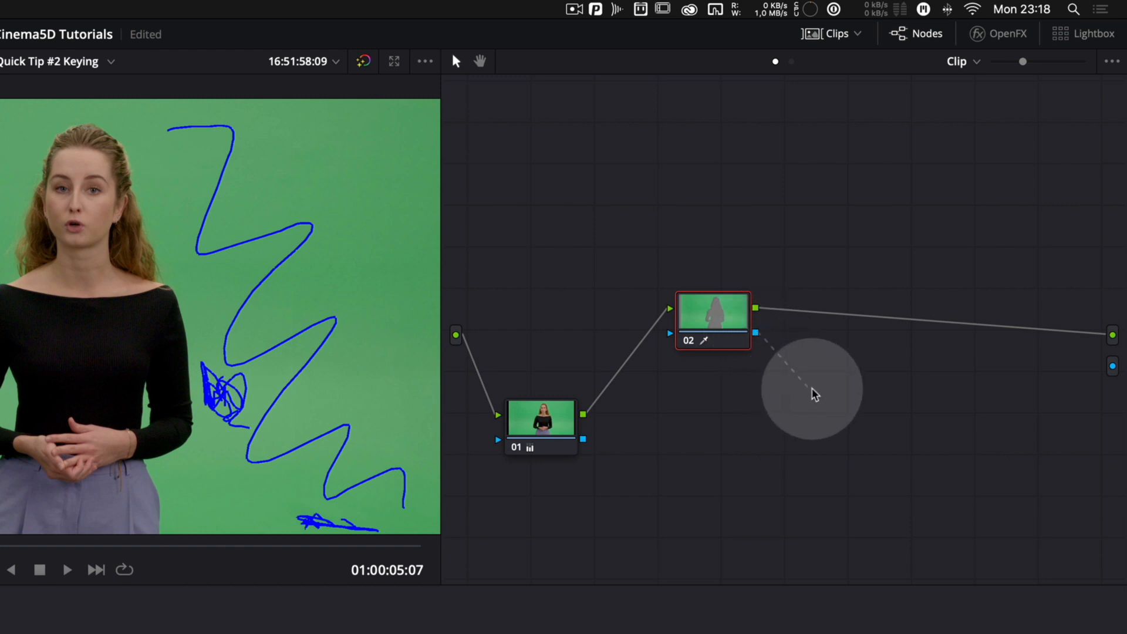
pyautogui.moveTo(812, 394); pyautogui.dragTo(1045, 362)
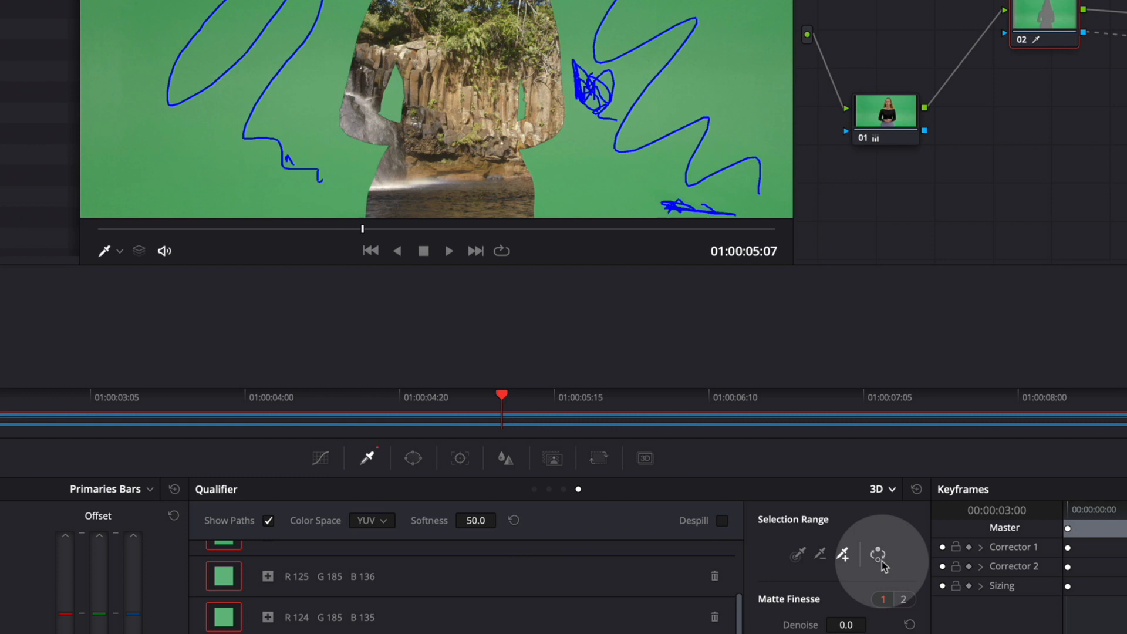
# Invert the selection range so the presenter remains, and turn off Show Paths
pyautogui.click(878, 559)
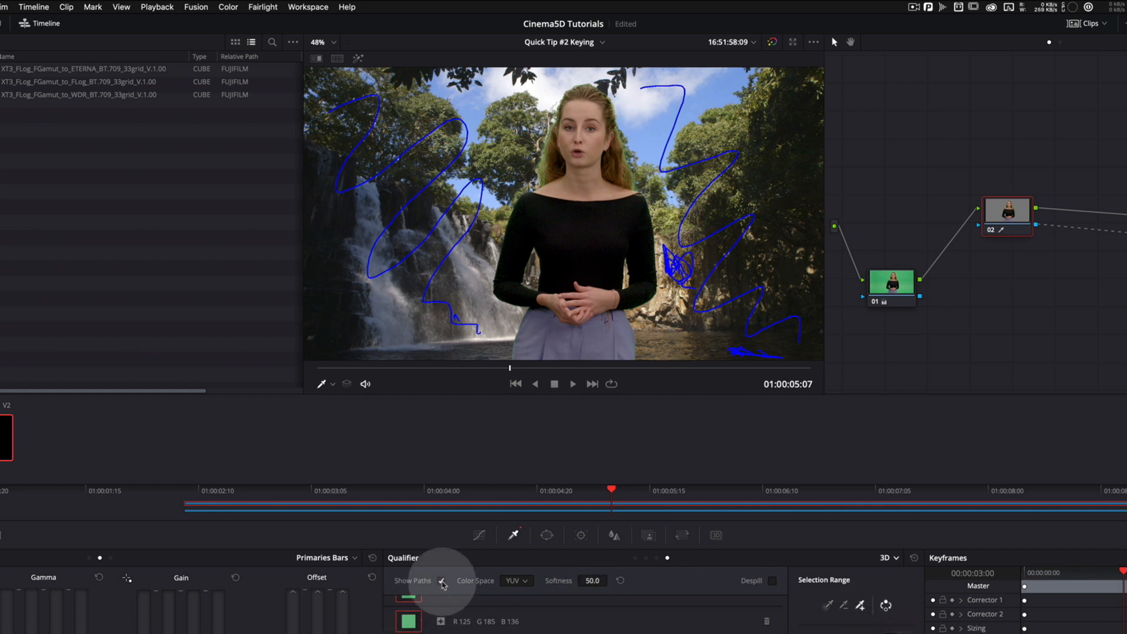
pyautogui.click(441, 582)
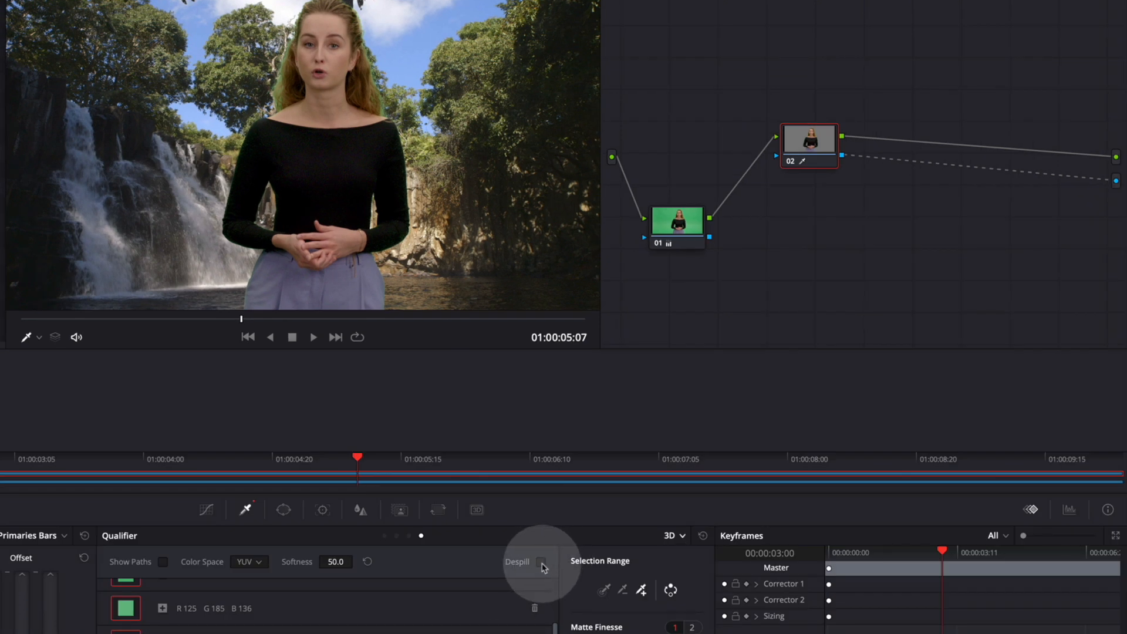
# Enable Despill in the 3D Qualifier to strip green spill from the presenter
pyautogui.click(542, 562)
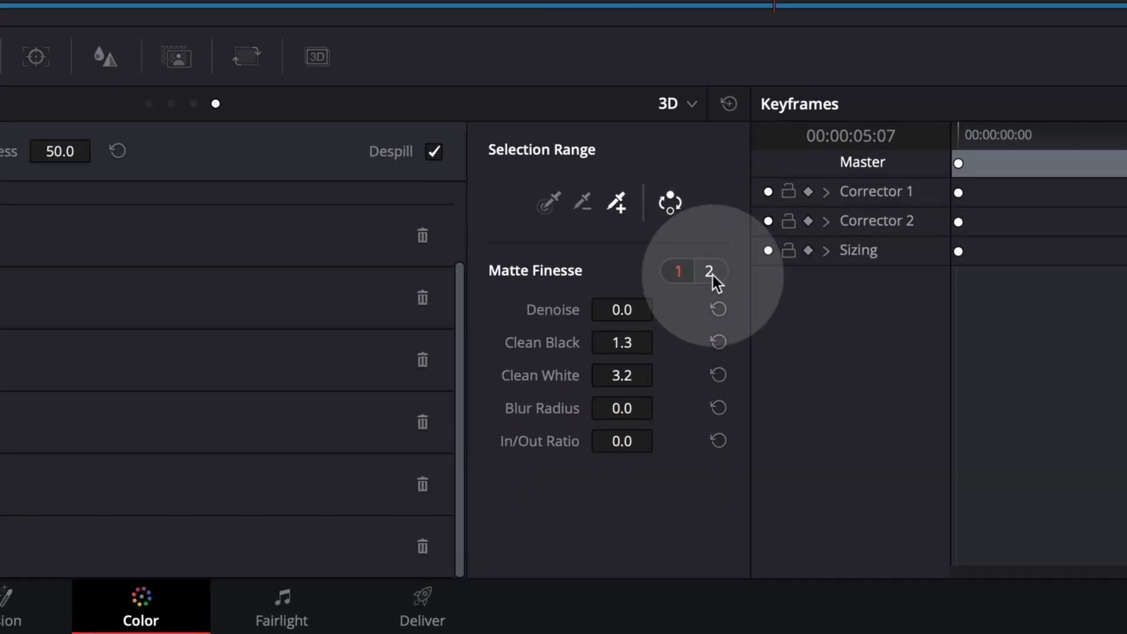
# Switch Matte Finesse to page 2 showing Shrink mode, Circle shape, Radius and Iterations
pyautogui.click(708, 272)
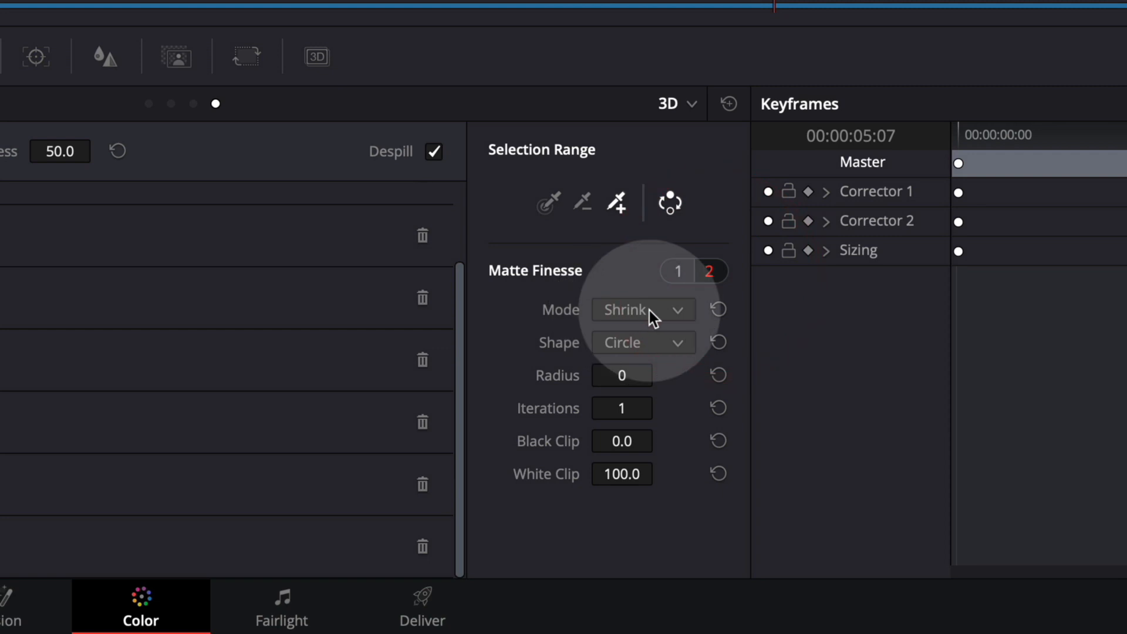